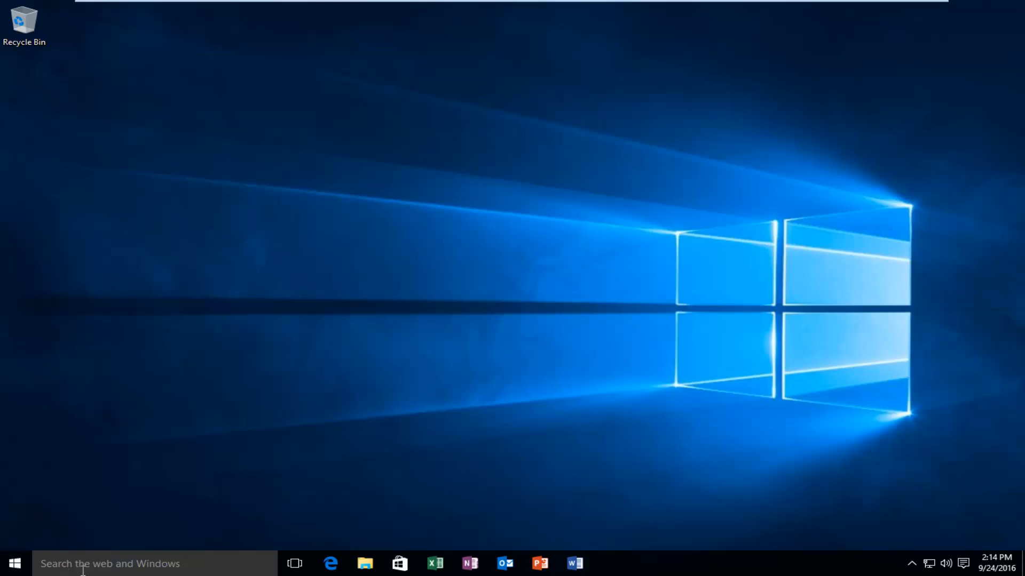
Step: Search 'control panel' from the taskbar so Control Panel appears as best match
click(131, 563)
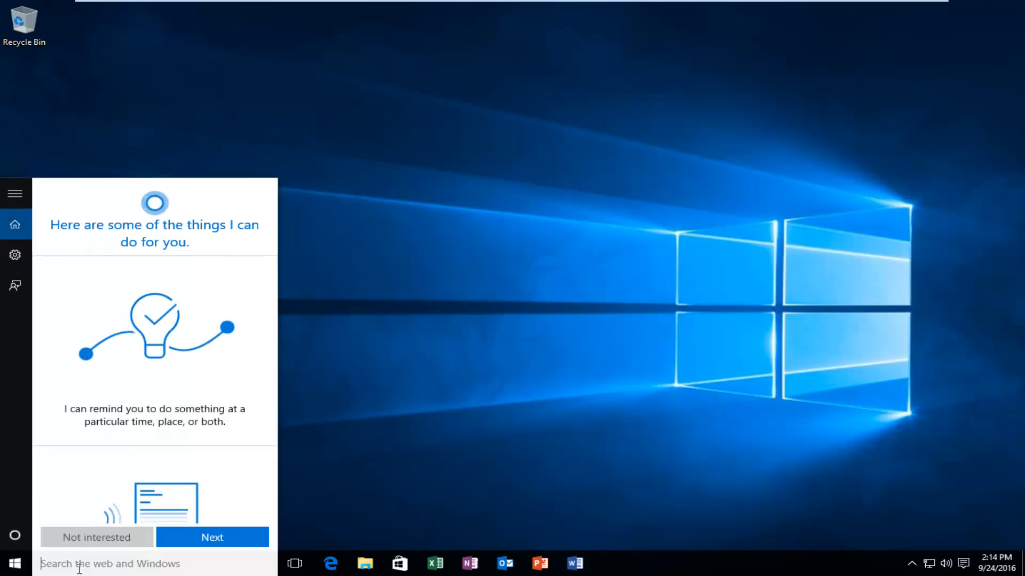
text(control pane)
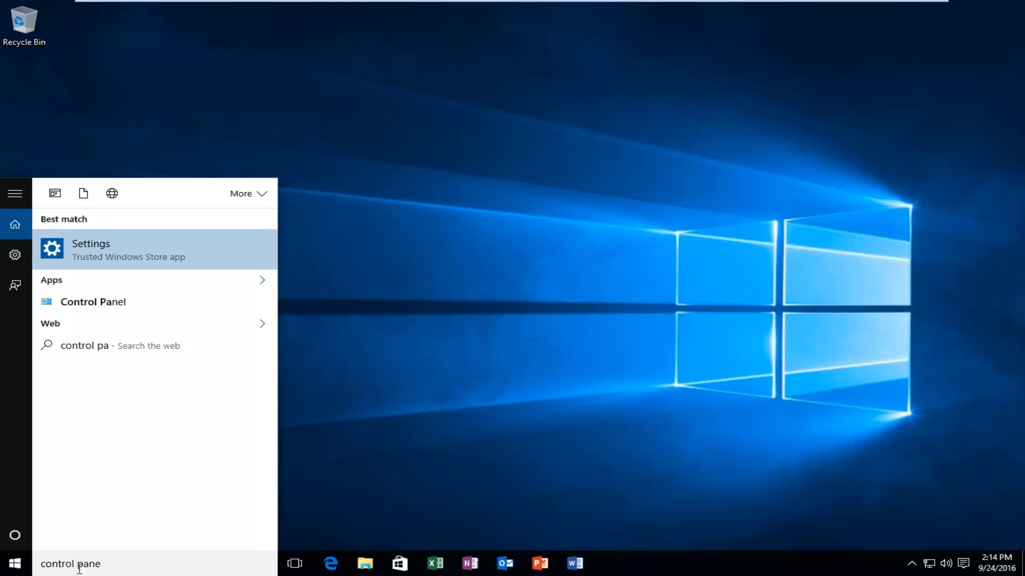
text(l)
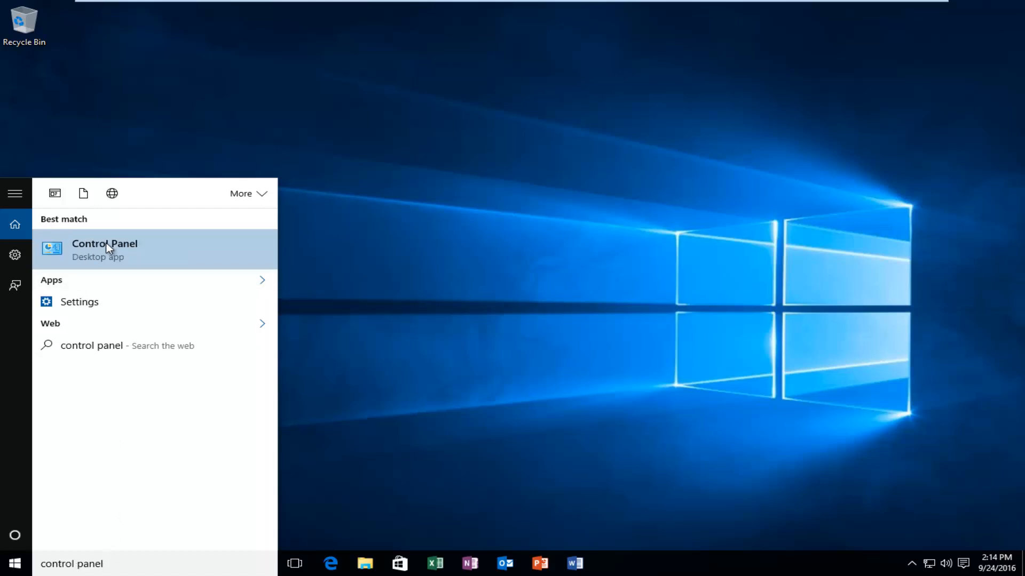
mouse_move(115, 261)
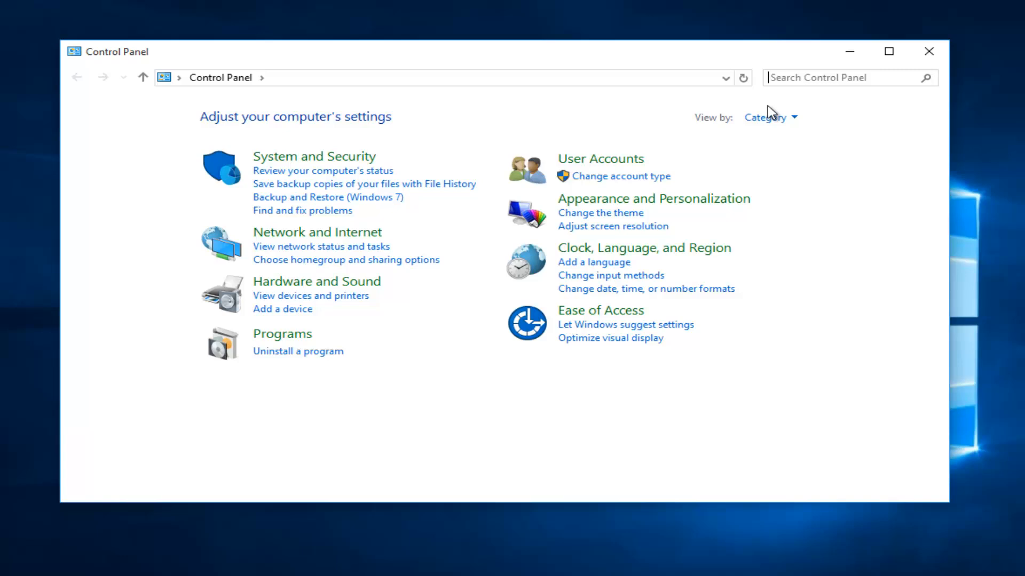
Step: View all Control Panel items as Large icons and go to Ease of Access Center
click(770, 117)
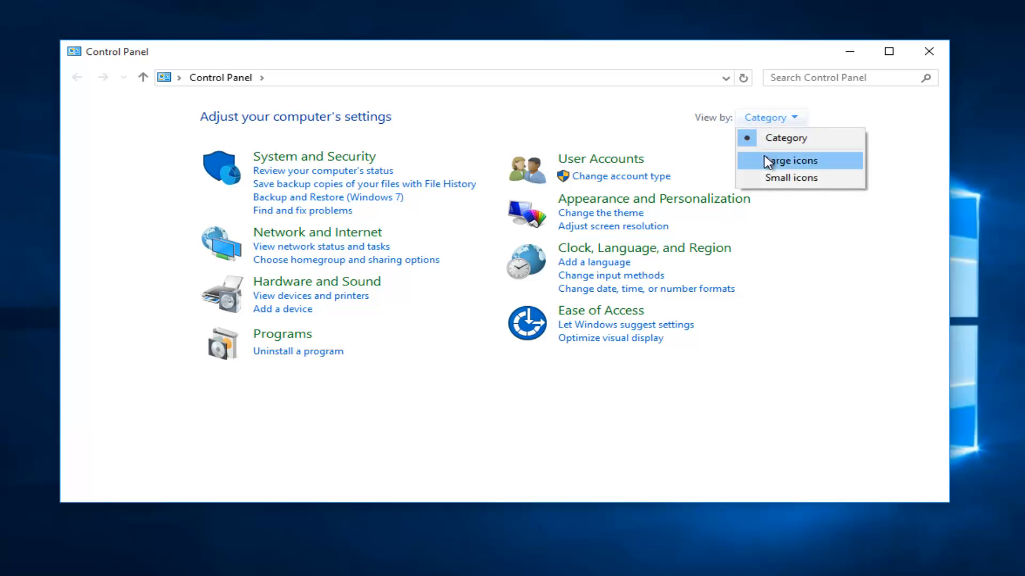
click(790, 160)
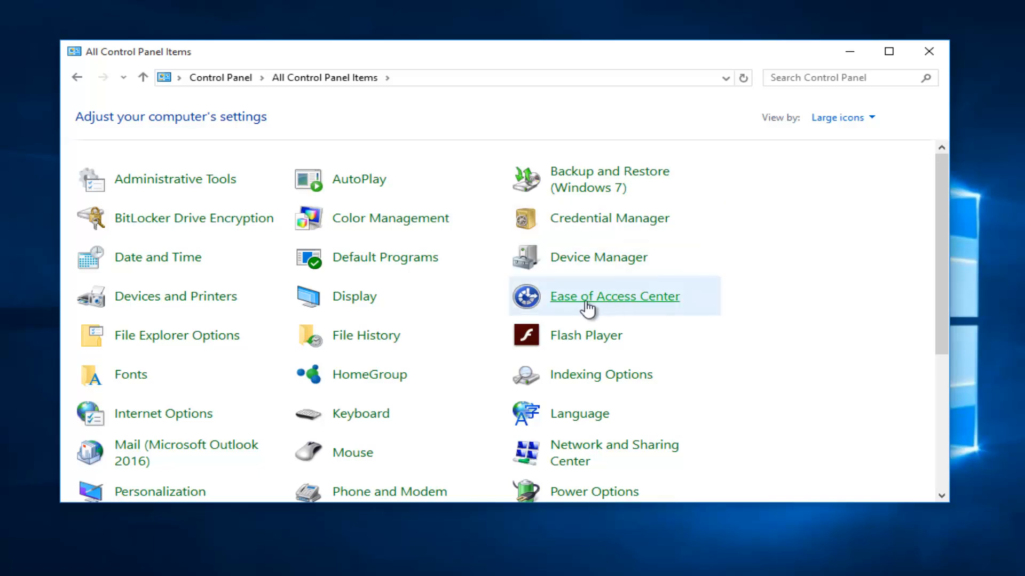
mouse_move(646, 302)
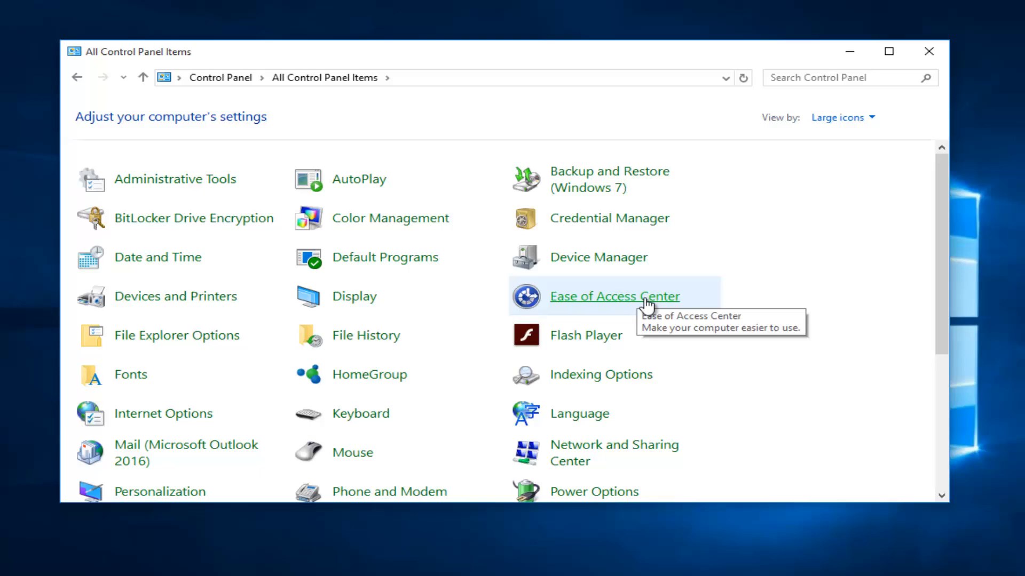
click(612, 296)
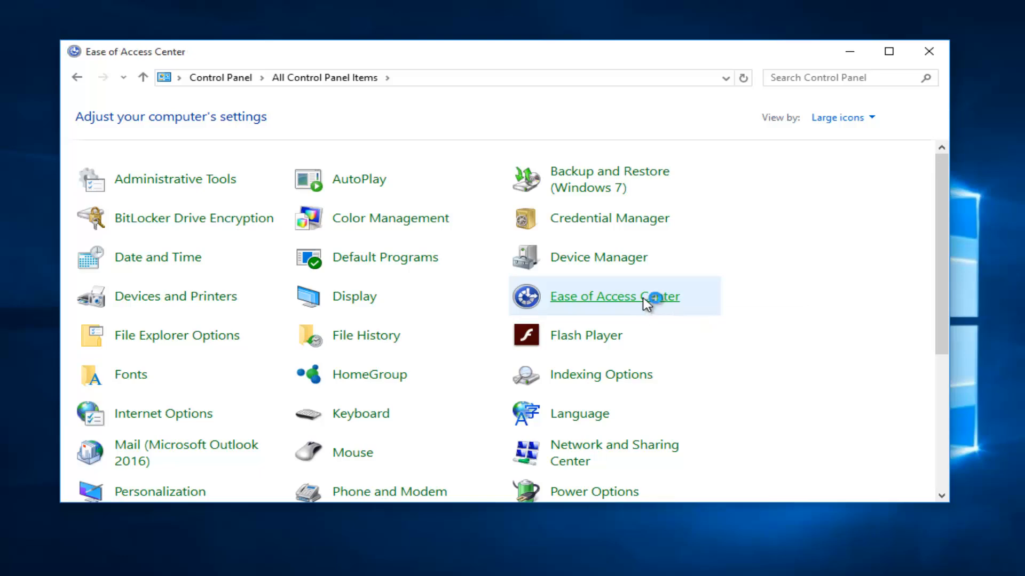
Step: Reach 'Use the computer without a display' under Explore all settings
click(614, 296)
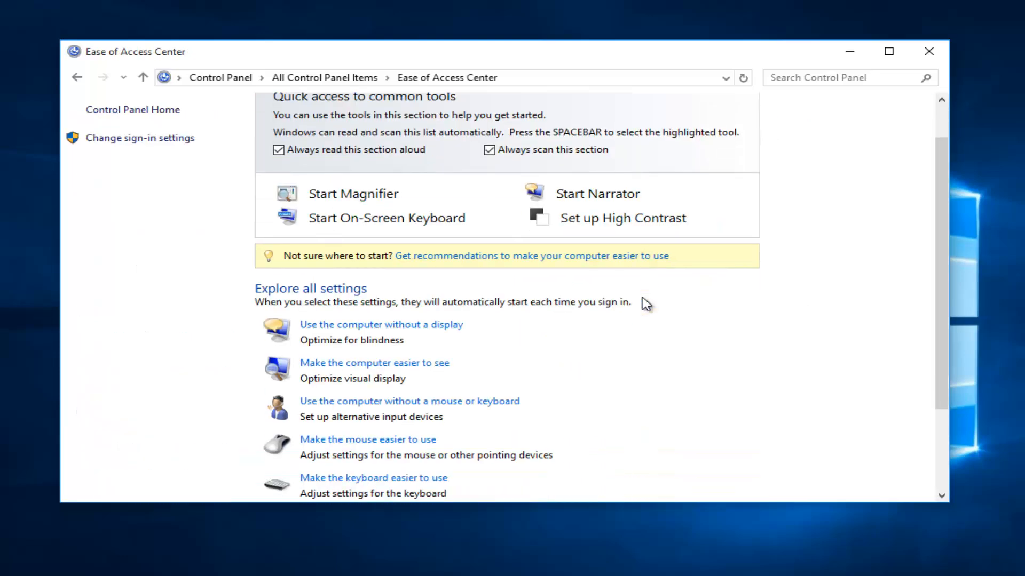
scroll(down, 3)
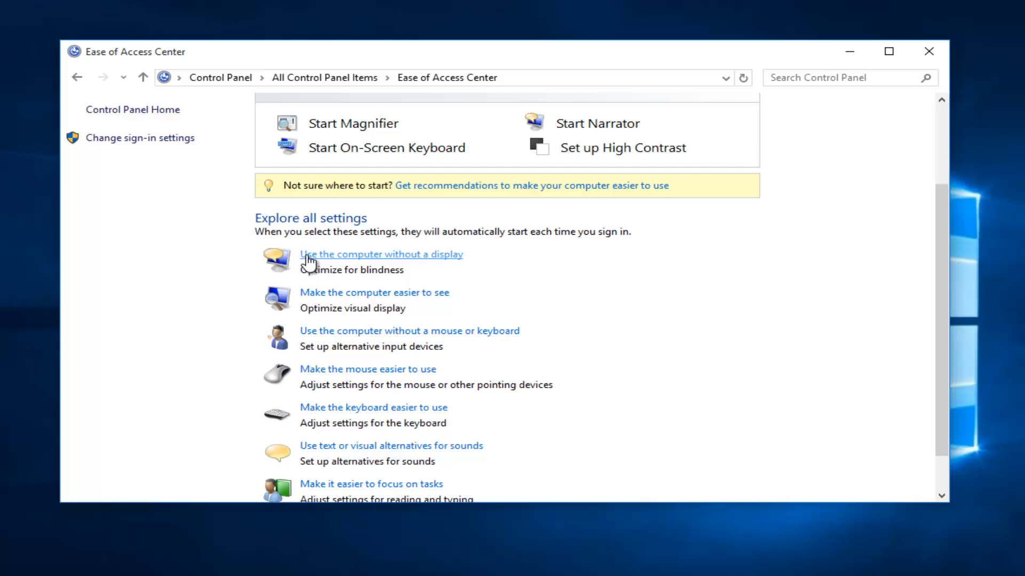
mouse_move(432, 262)
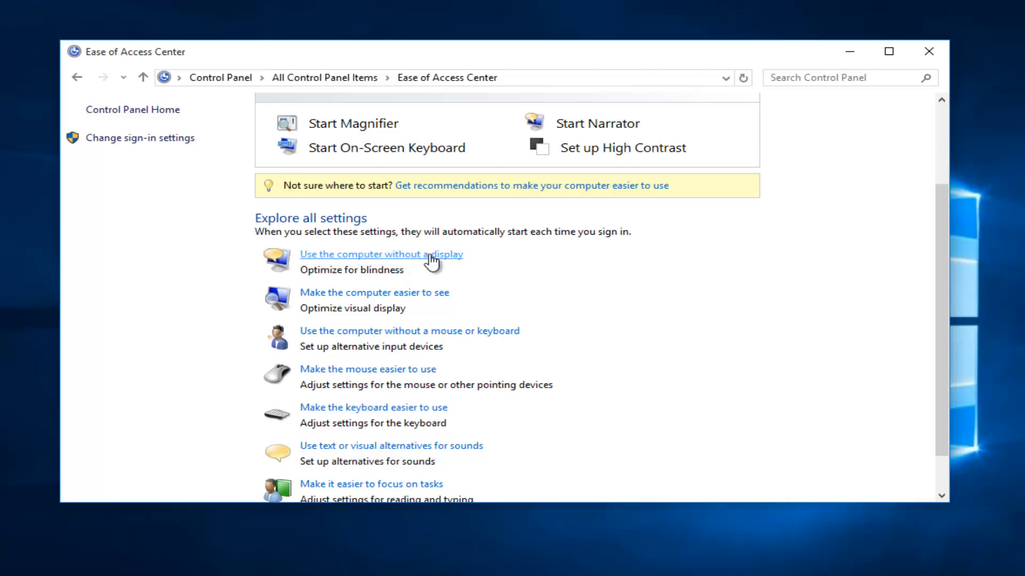
click(381, 254)
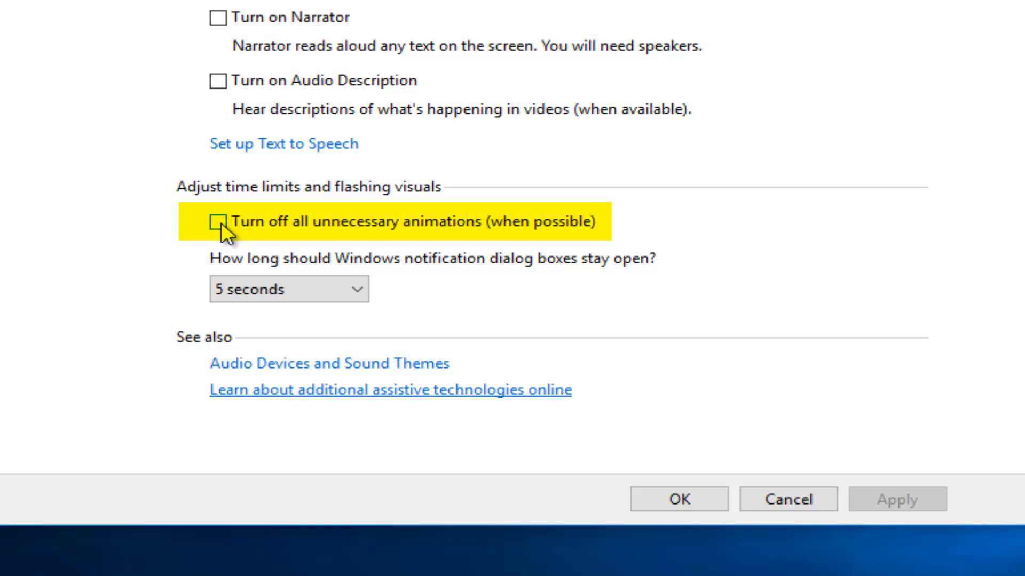
Step: Check 'Turn off all unnecessary animations (when possible)' and confirm with OK
click(221, 220)
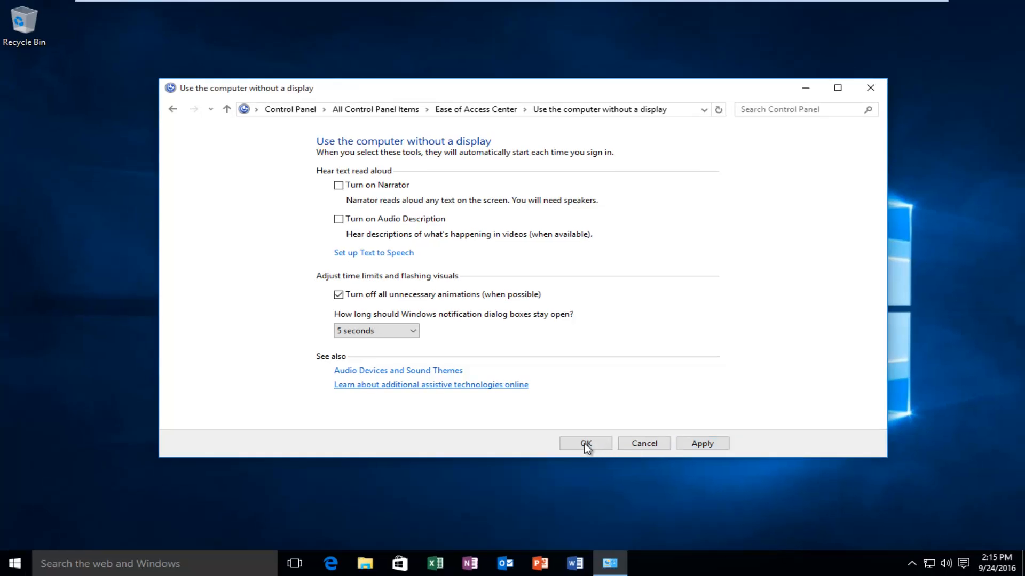
click(585, 443)
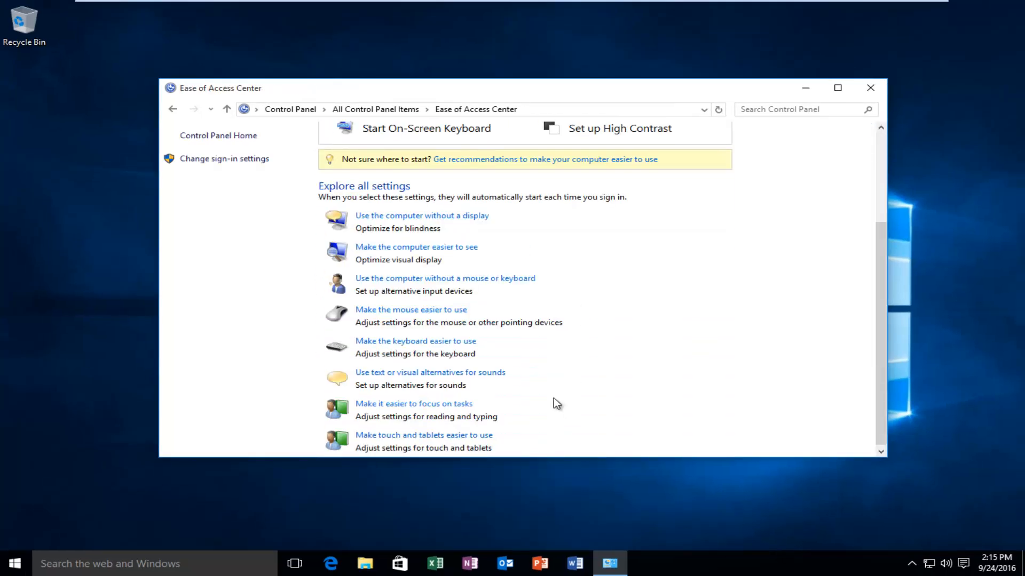
mouse_move(360, 252)
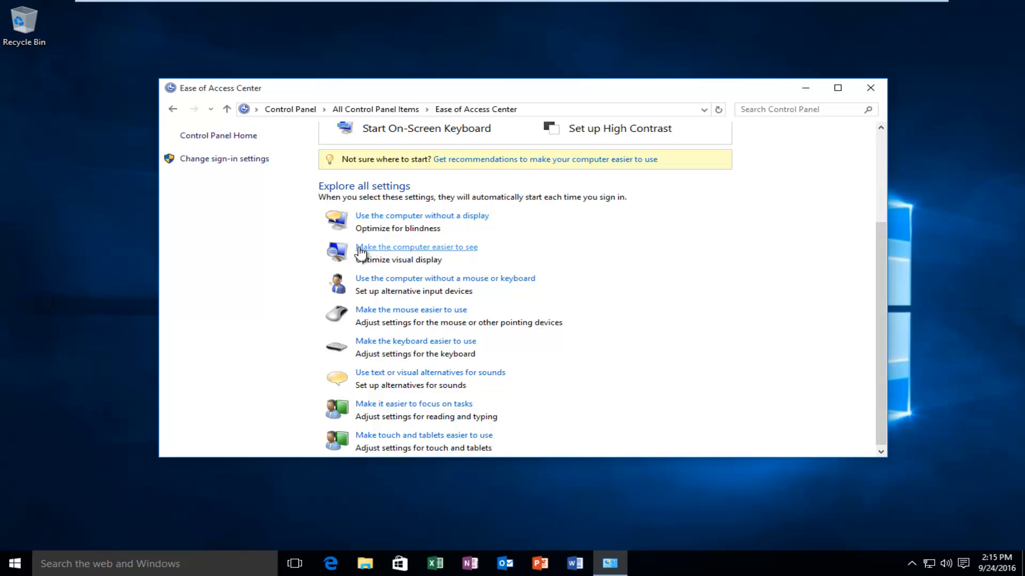
mouse_move(477, 254)
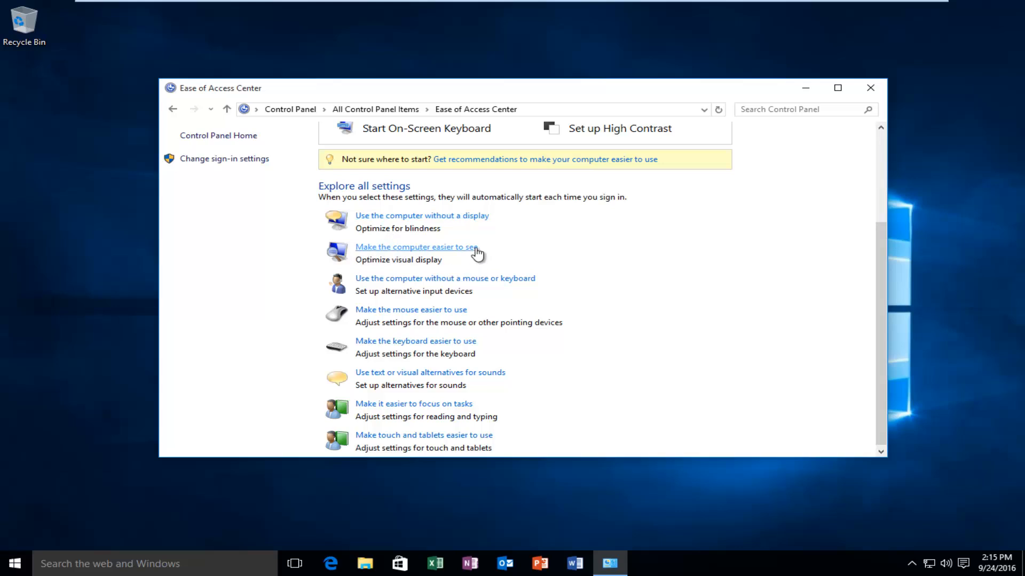
click(415, 247)
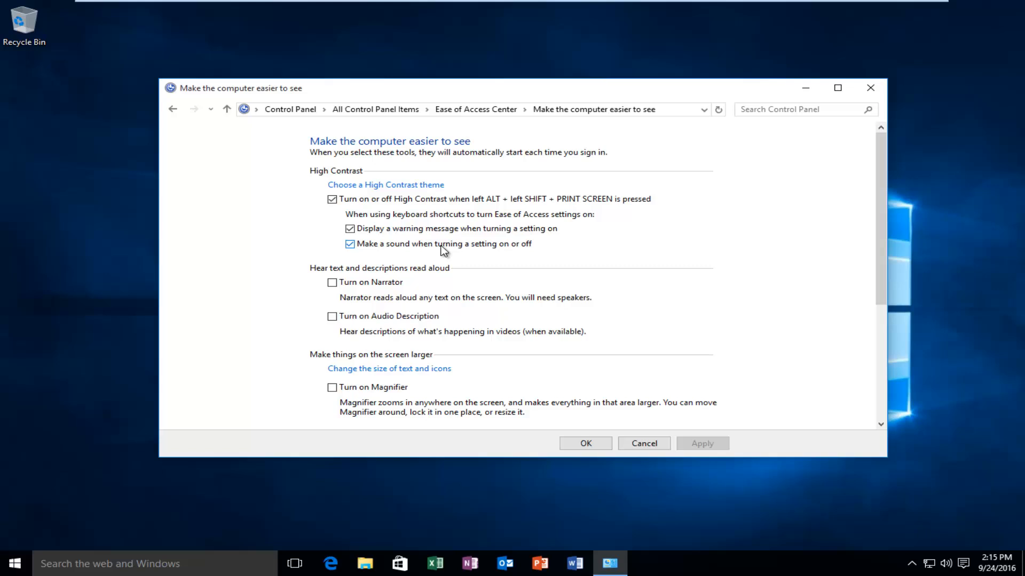
scroll(down, 3)
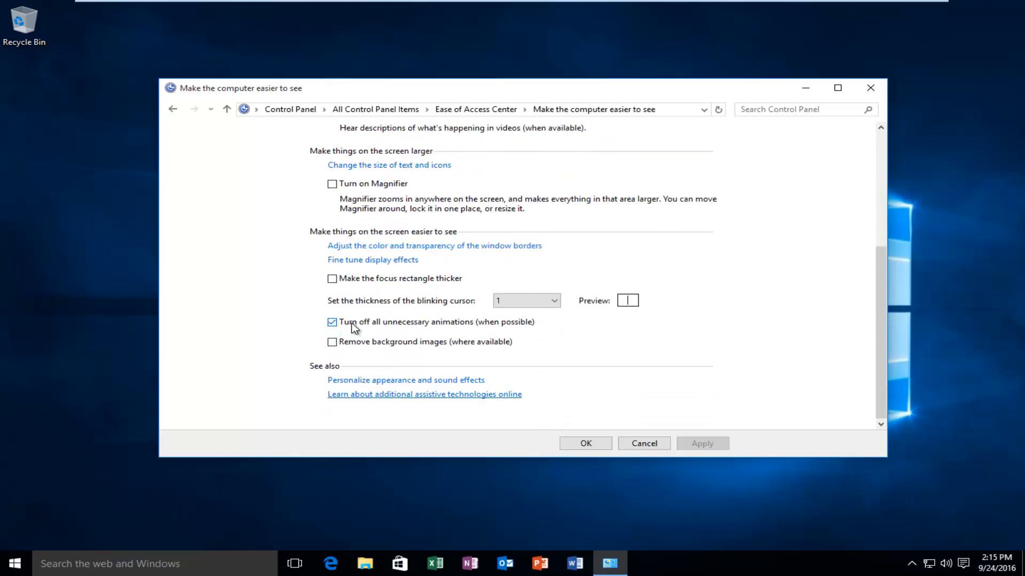
mouse_move(477, 330)
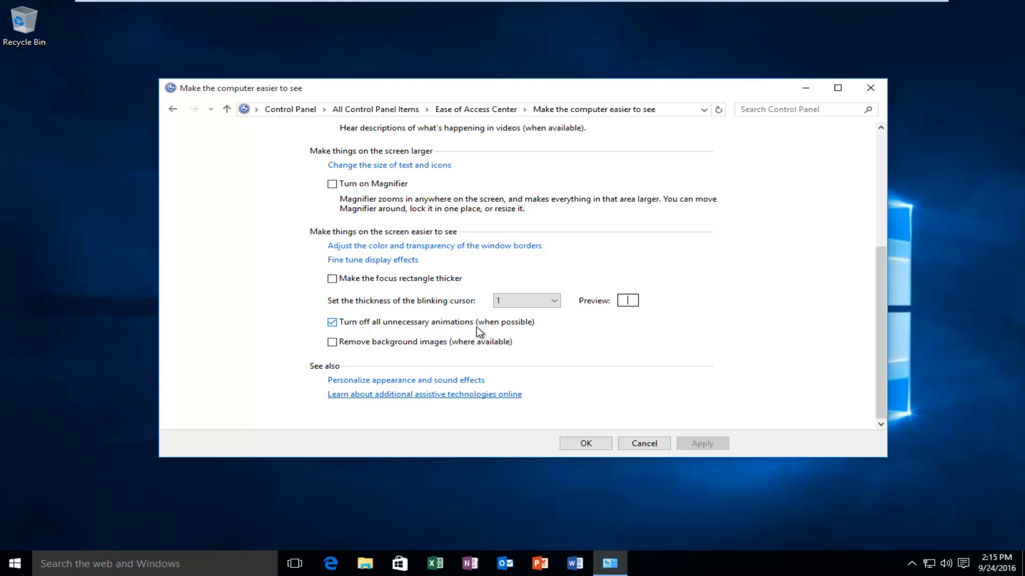
click(172, 109)
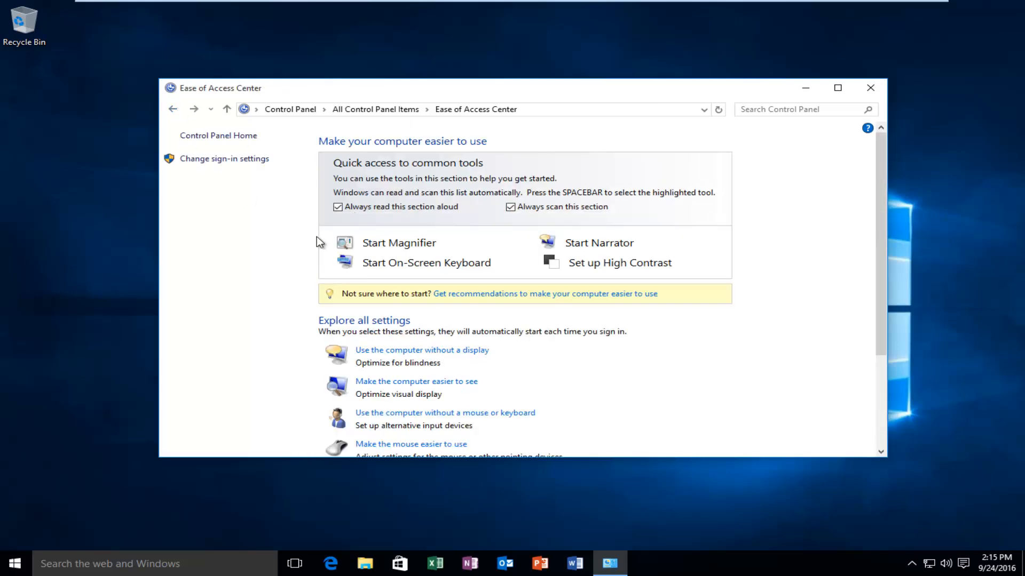